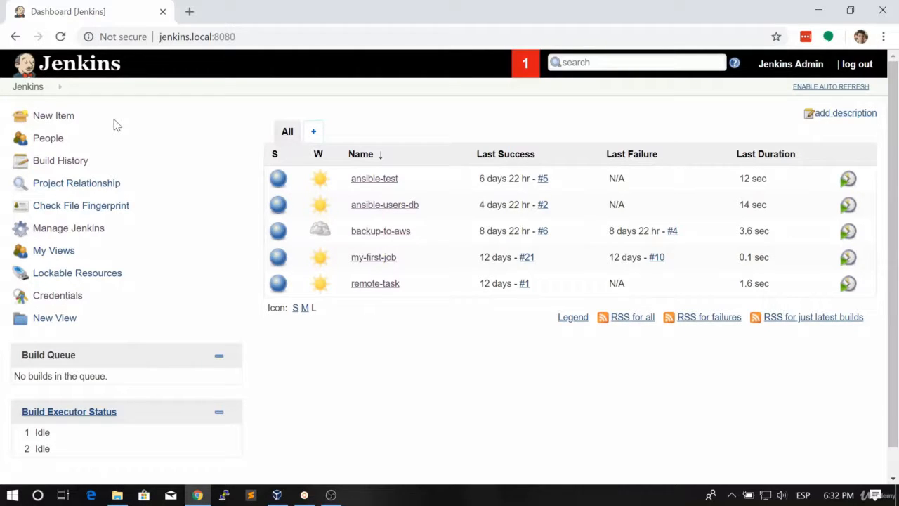
mouse_move(65, 194)
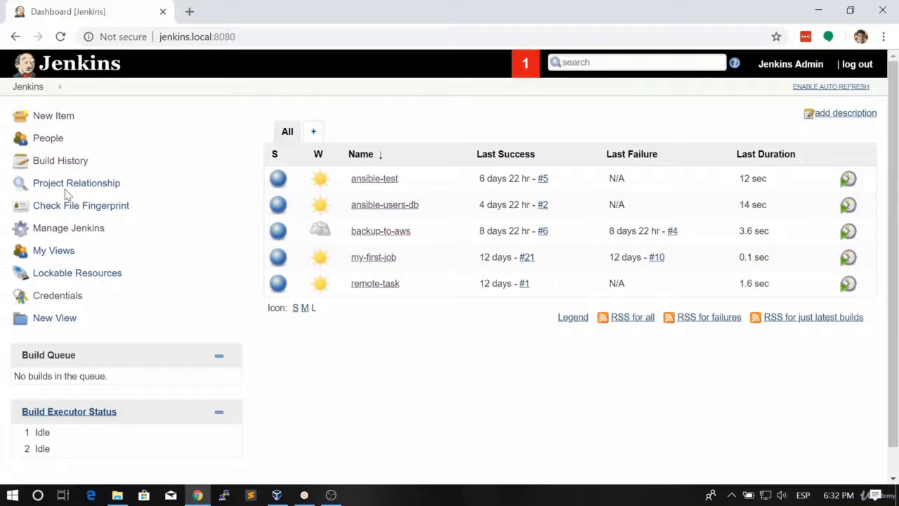
Open Configure Global Security from the Manage Jenkins page.
left_click(68, 227)
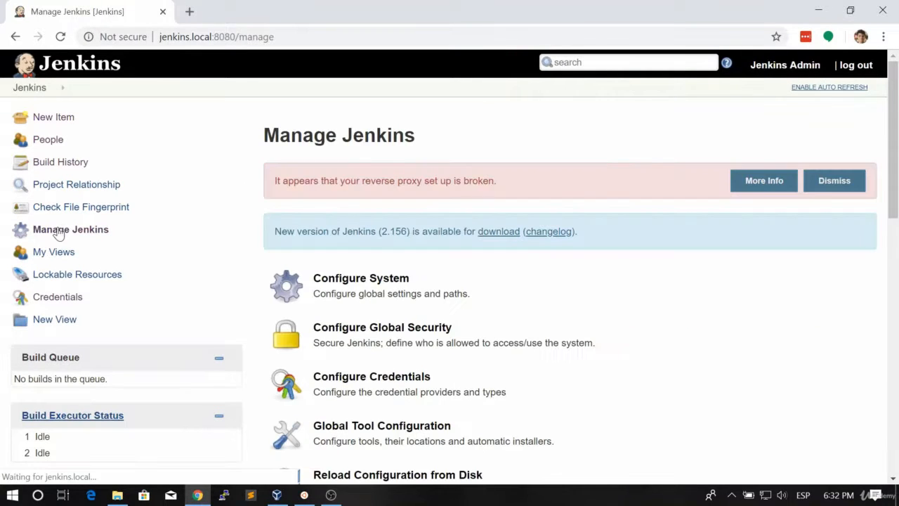
scroll("down", 3)
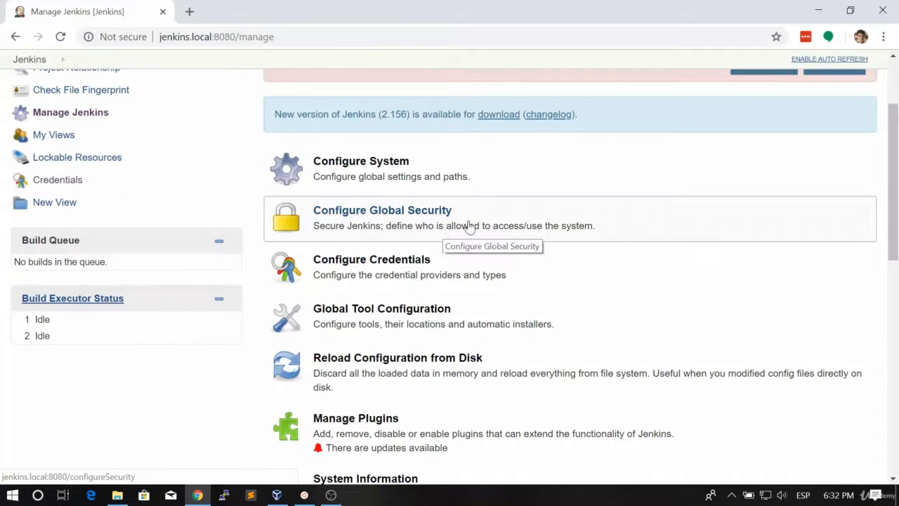
left_click(382, 210)
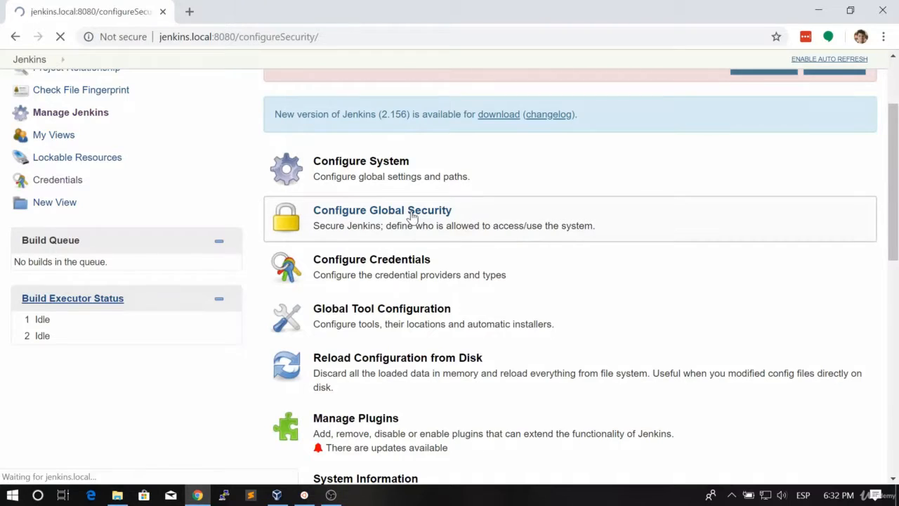
Enable 'Allow users to sign up' for Jenkins' own user database and save.
left_click(382, 210)
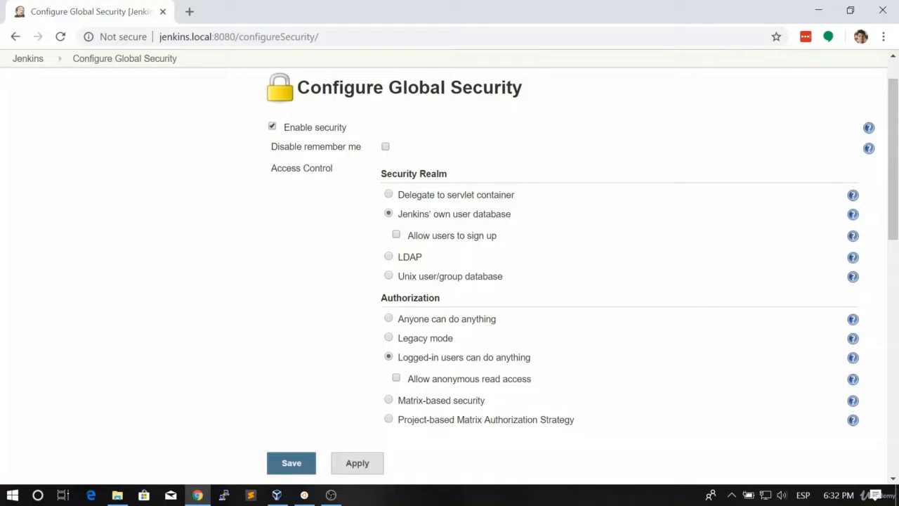
double_click(413, 173)
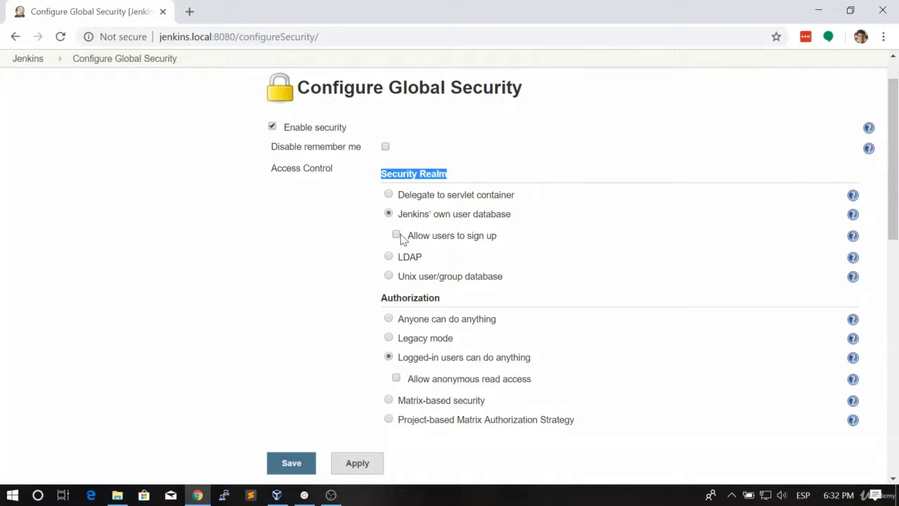
left_click(396, 235)
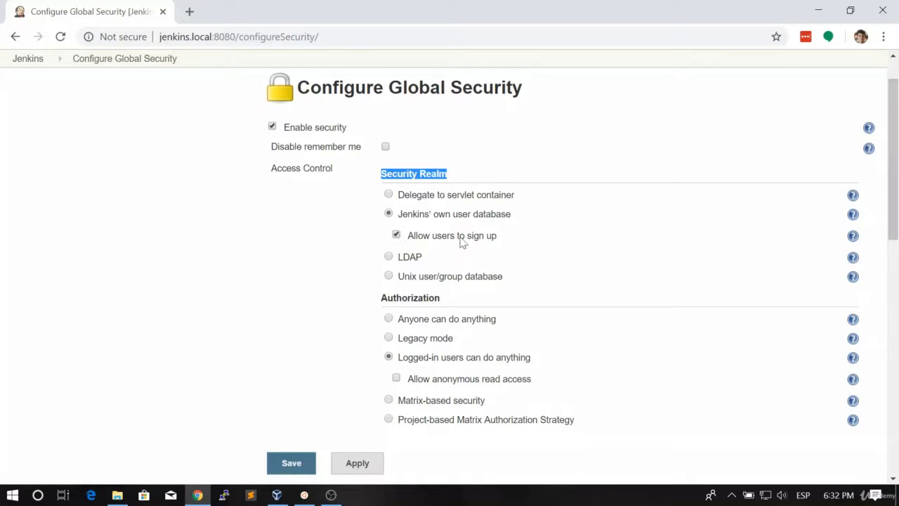
left_click(291, 463)
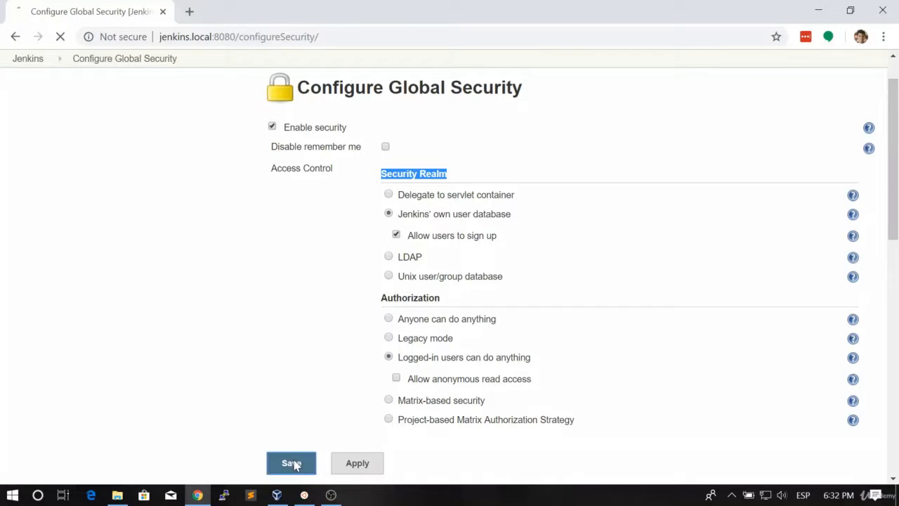
left_click(290, 462)
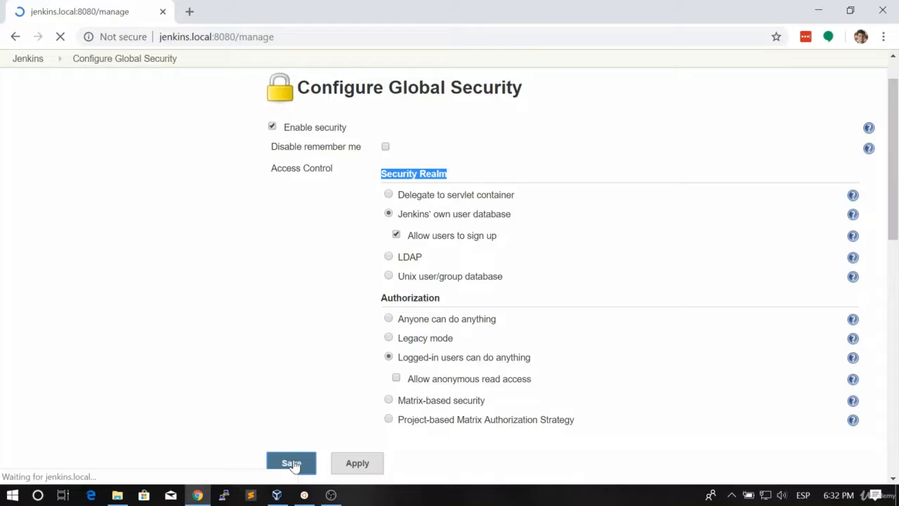
left_click(291, 462)
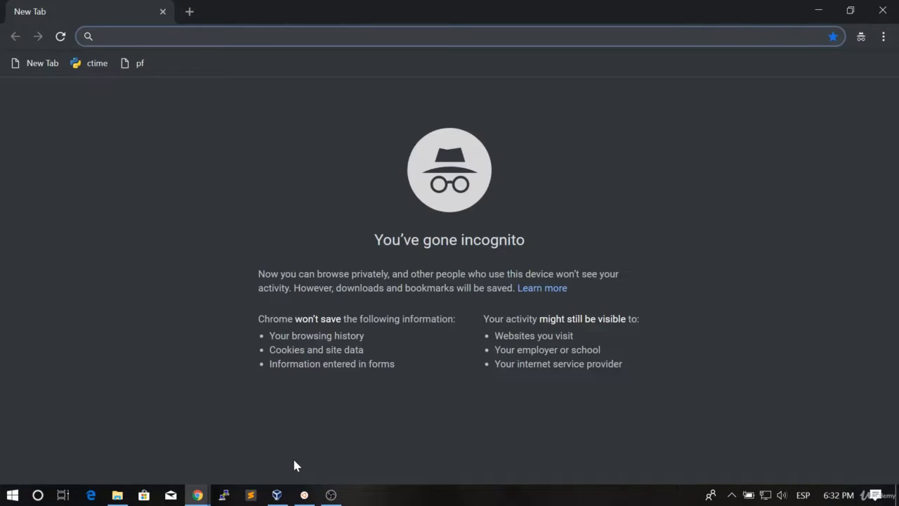
Load jenkins.local:8080 in the private window to reach the sign-in page.
type("jenkins.local:8080/login?from=%2F")
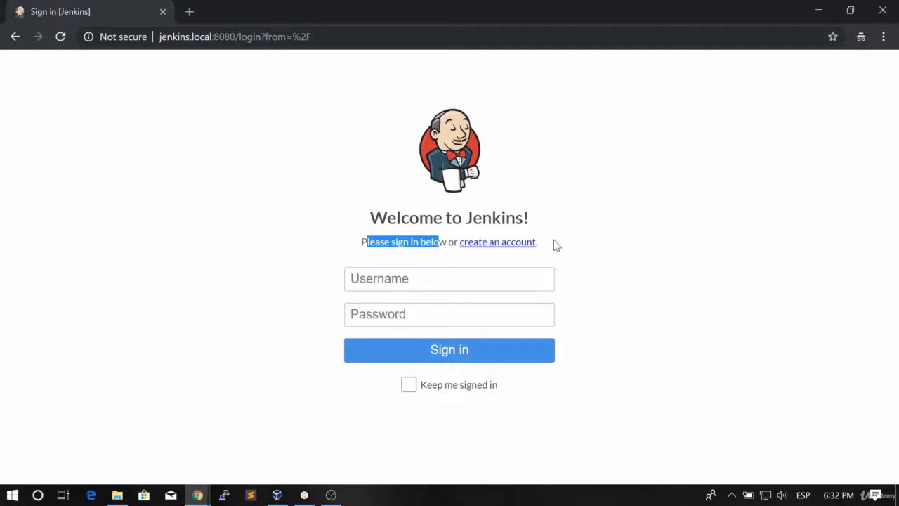
Sign up a new account with username and full name 'ricardo', showing the password.
left_click(497, 242)
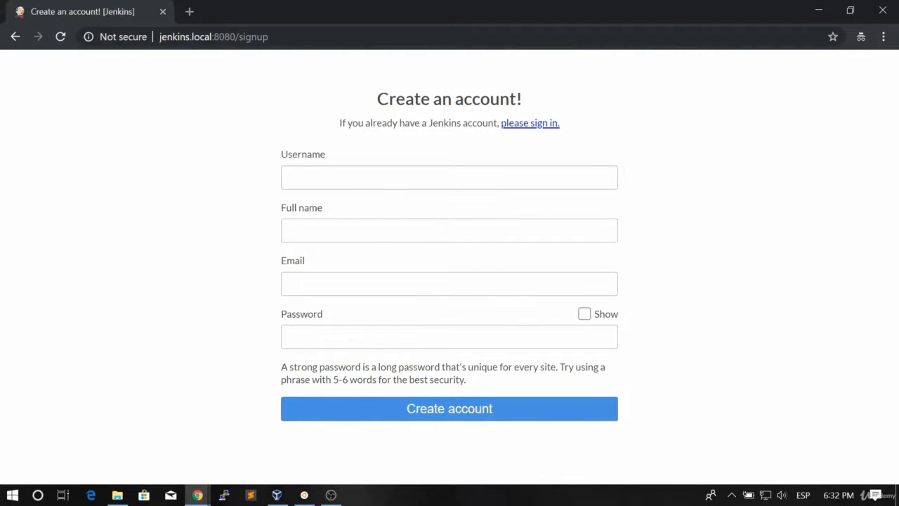
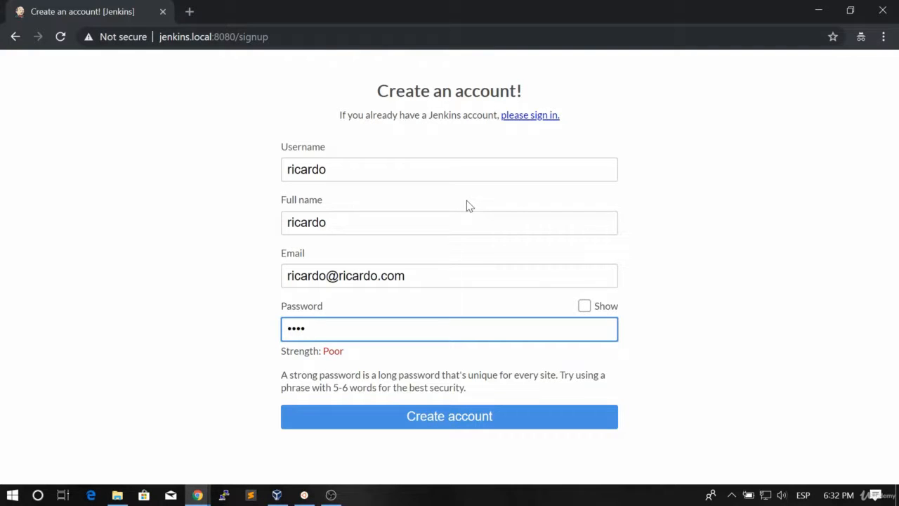
left_click(584, 305)
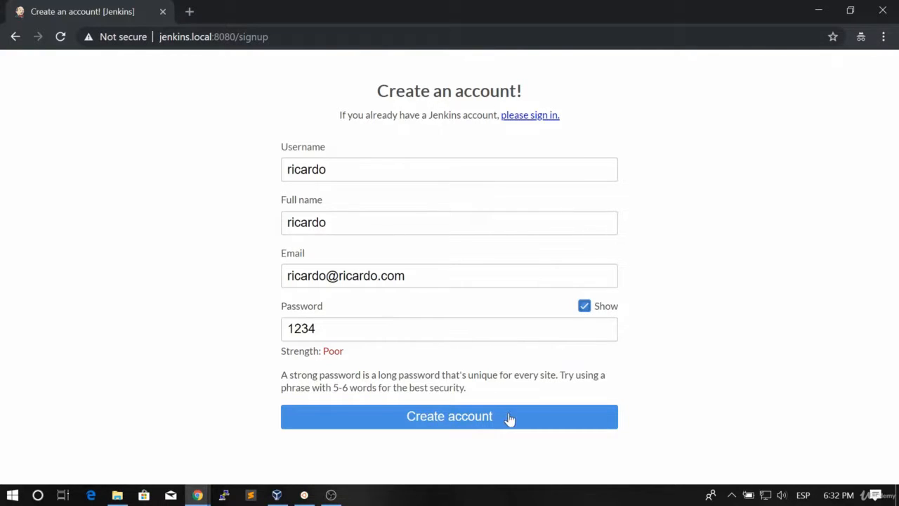
left_click(449, 415)
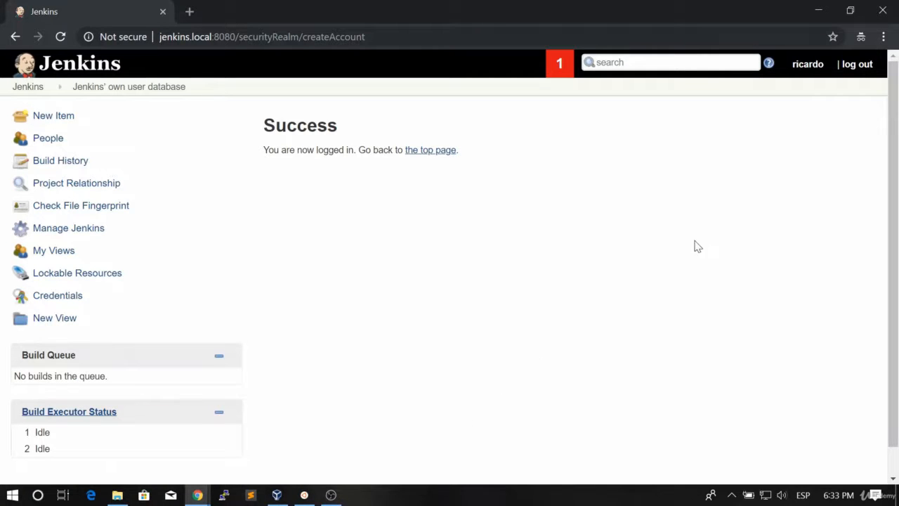
mouse_move(808, 64)
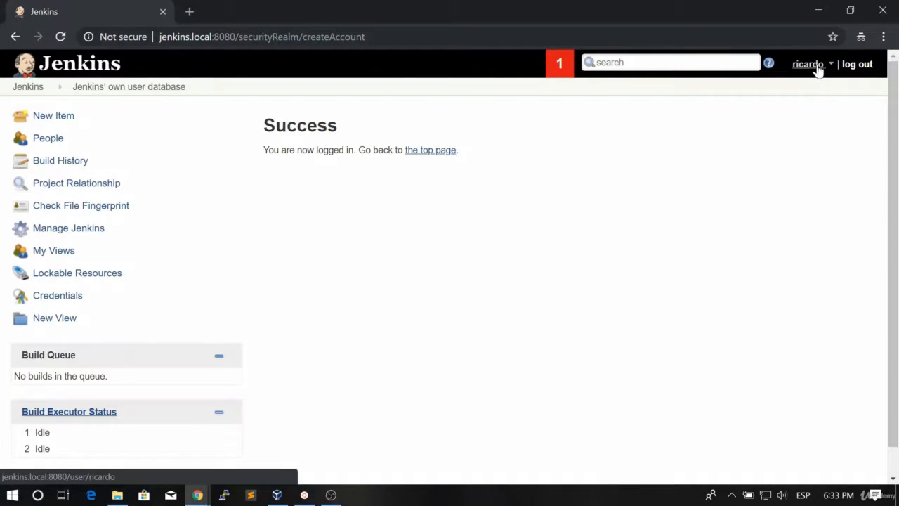
mouse_move(825, 96)
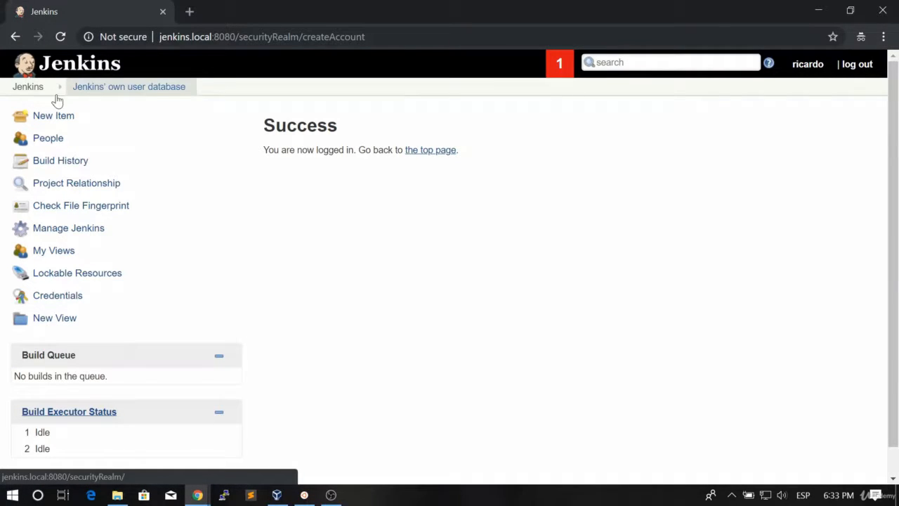
Go back to the Jenkins dashboard via the breadcrumb as the new user.
left_click(431, 150)
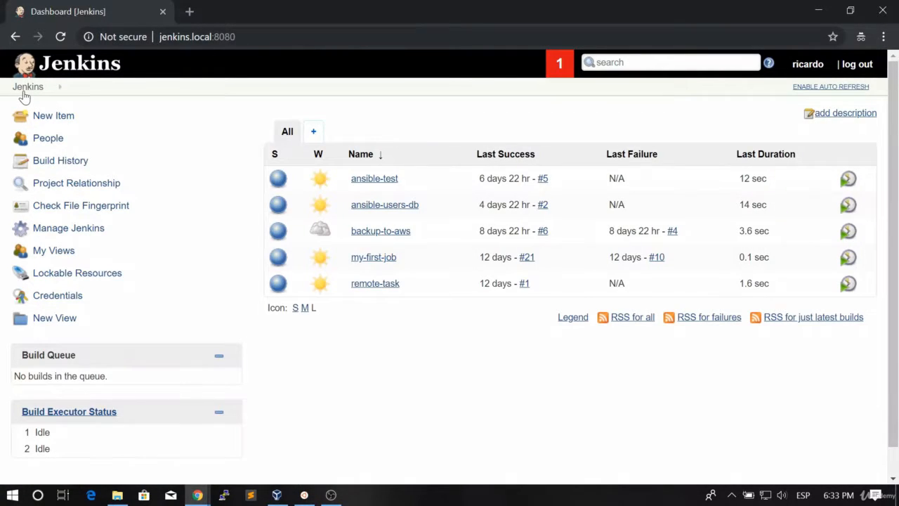
mouse_move(77, 273)
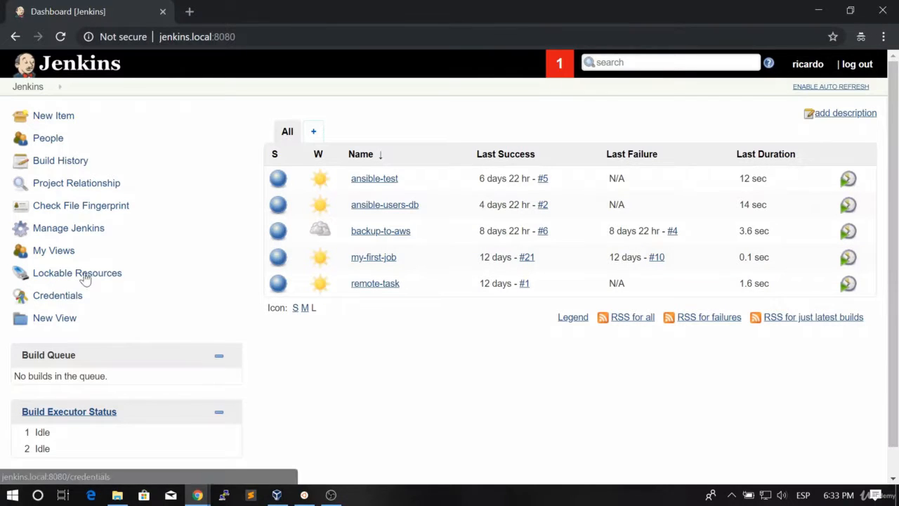
left_click(68, 228)
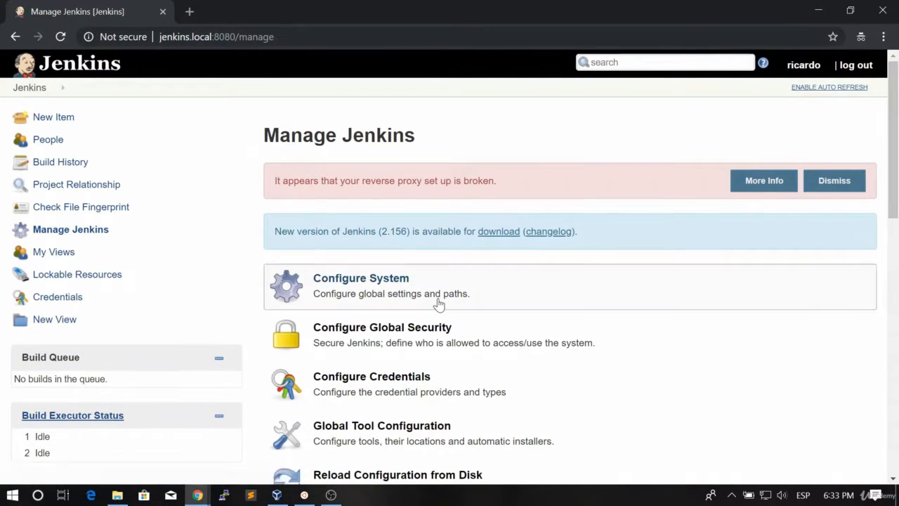
mouse_move(95, 266)
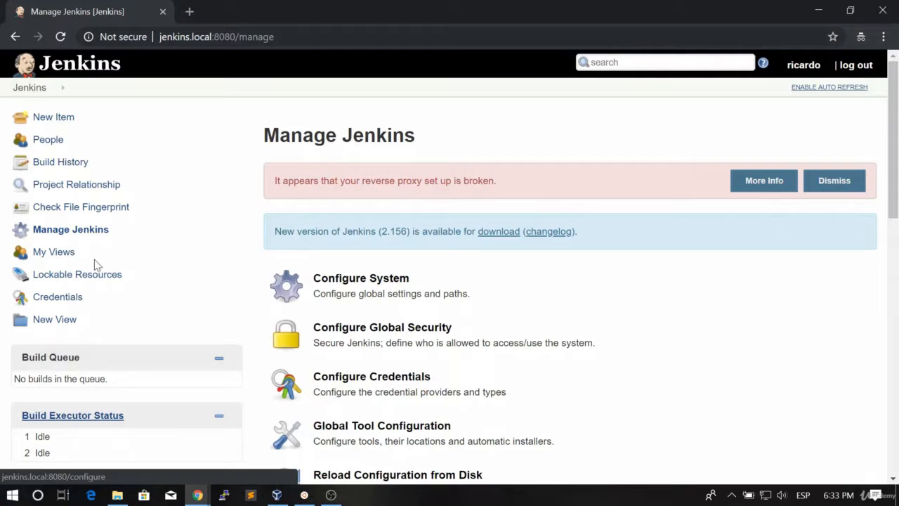
left_click(30, 87)
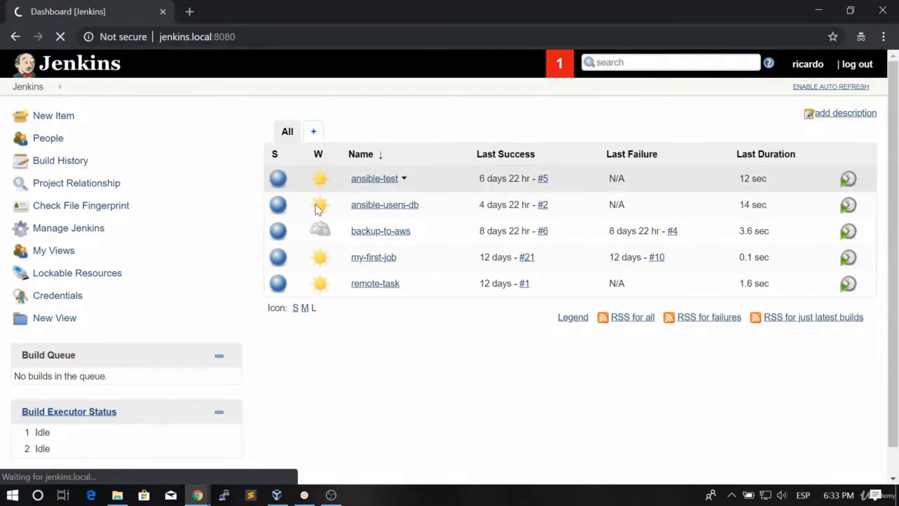
left_click(373, 178)
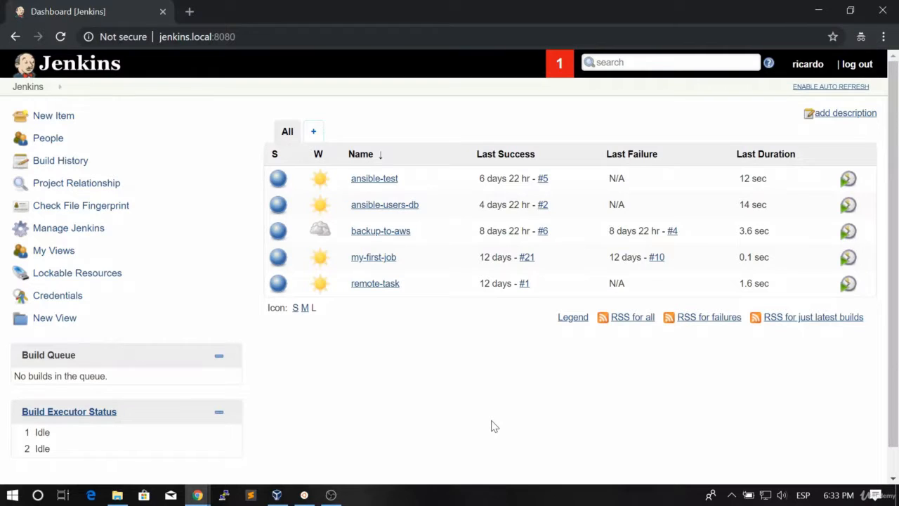
mouse_move(484, 368)
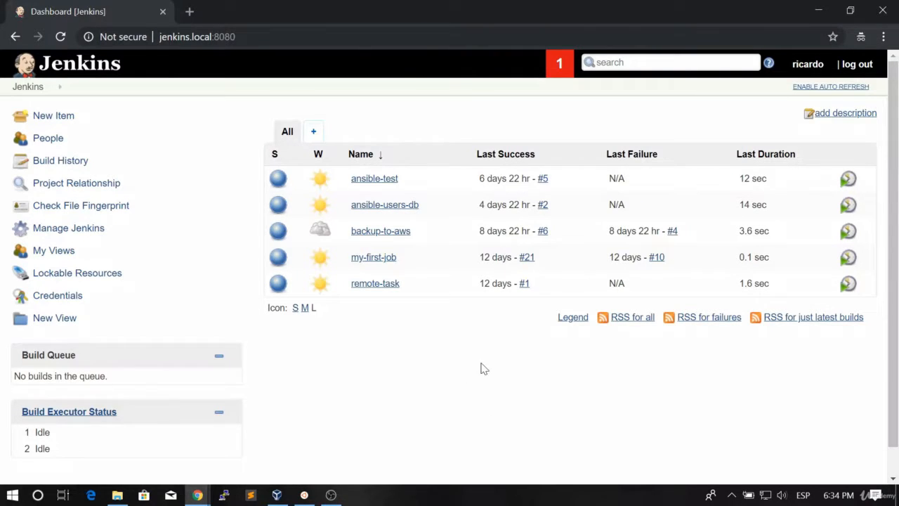
mouse_move(469, 370)
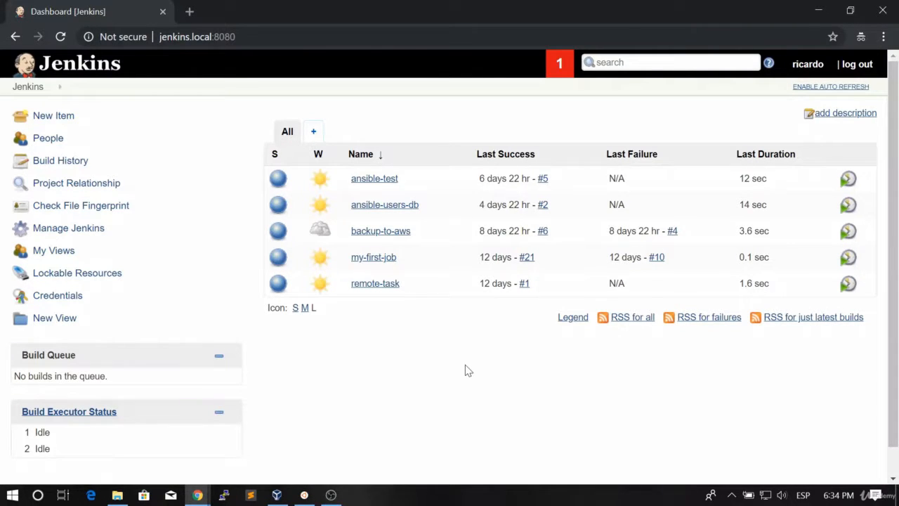
As admin, untick 'Allow users to sign up' in Configure Global Security and save.
left_click(68, 228)
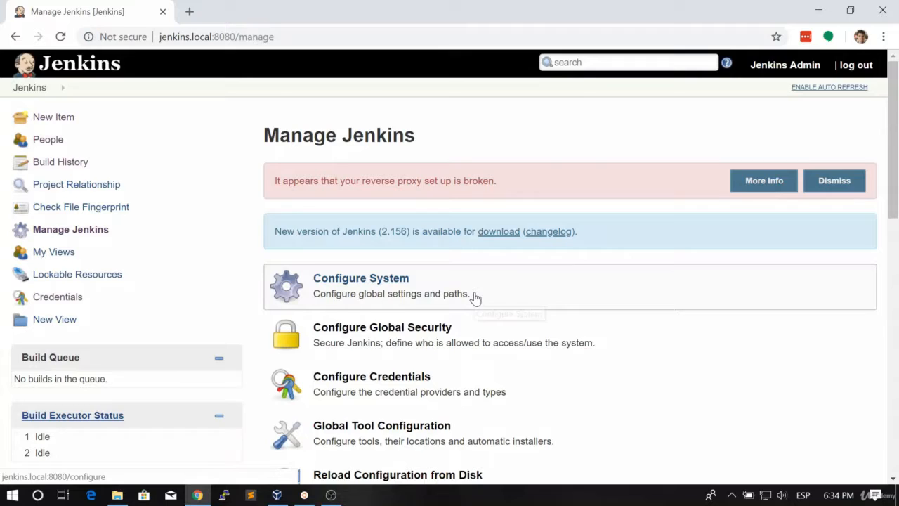
left_click(382, 315)
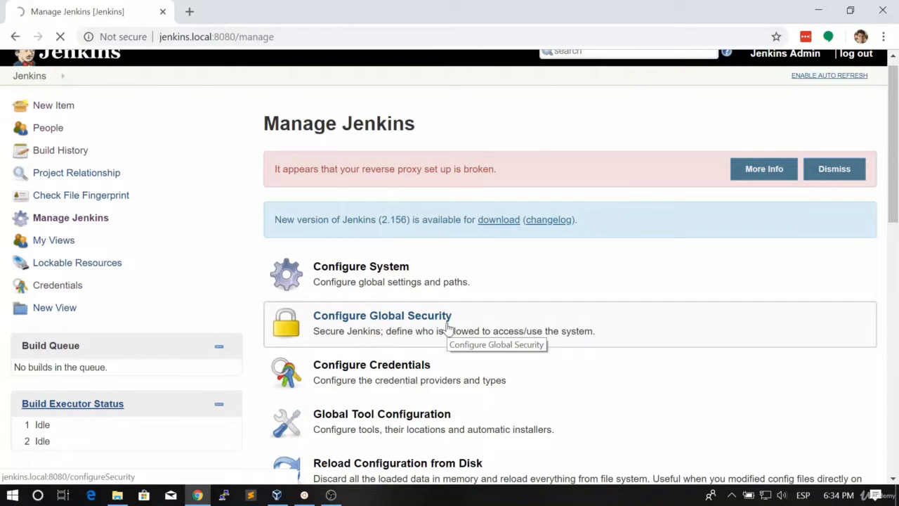
left_click(382, 314)
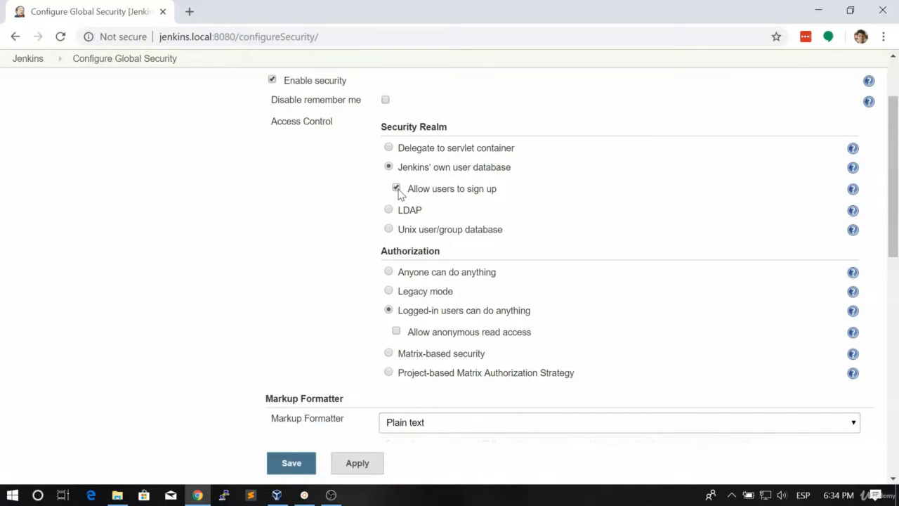
left_click(396, 188)
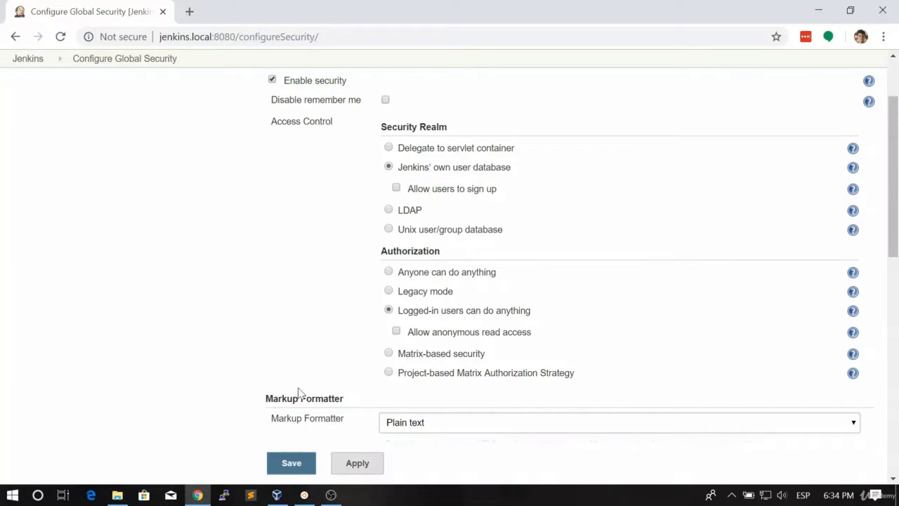
left_click(290, 462)
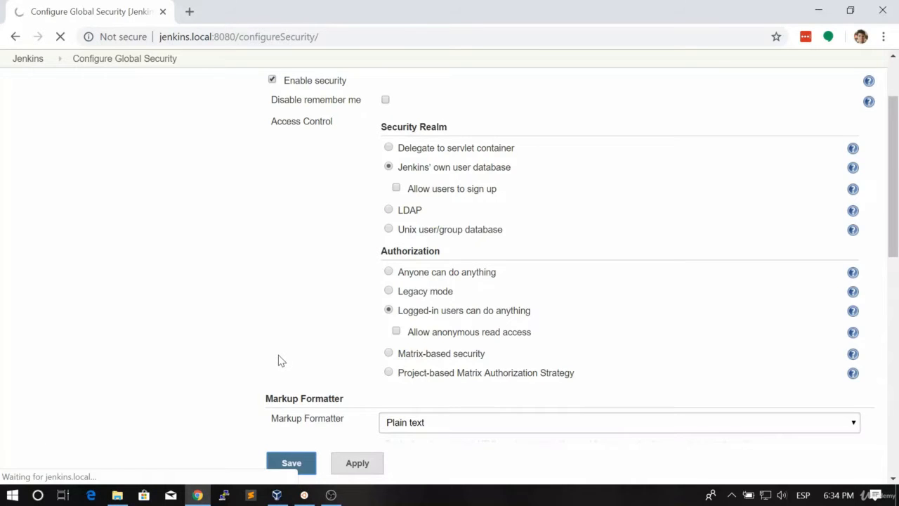
left_click(291, 462)
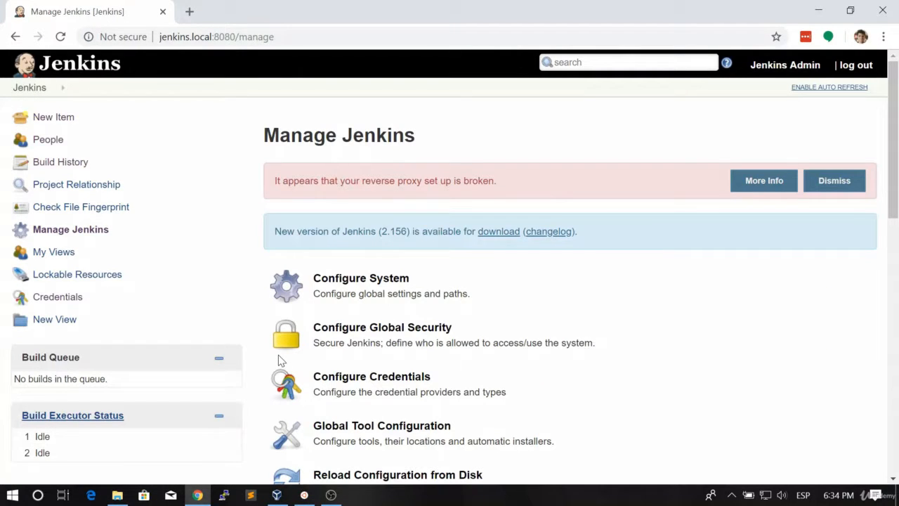
Return to the admin dashboard showing the five jobs.
left_click(29, 87)
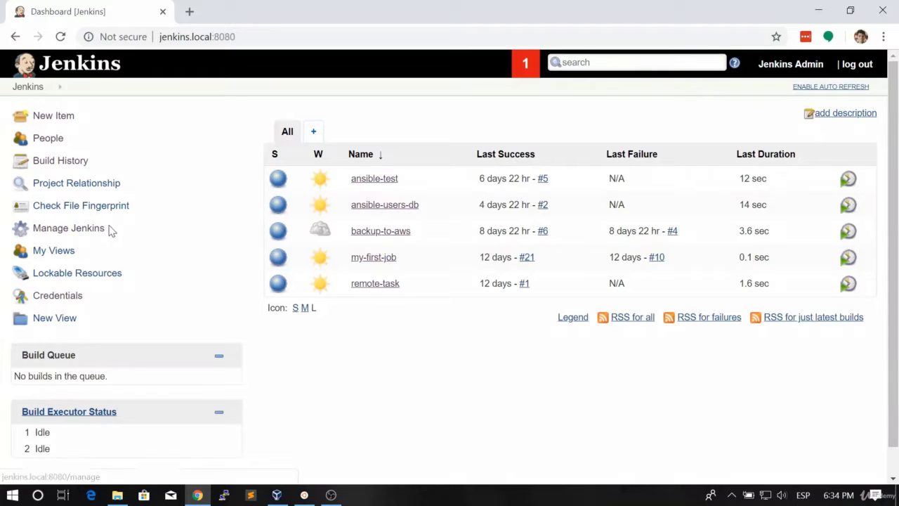
mouse_move(391, 178)
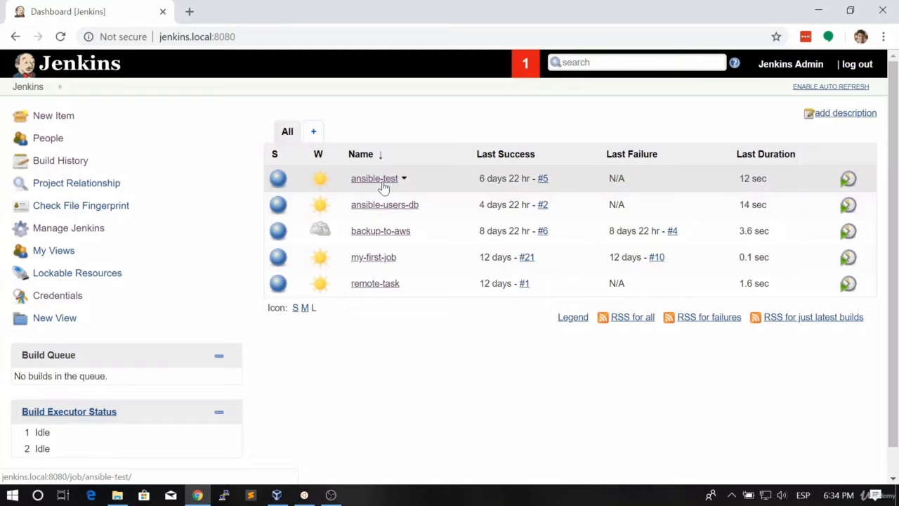
mouse_move(370, 183)
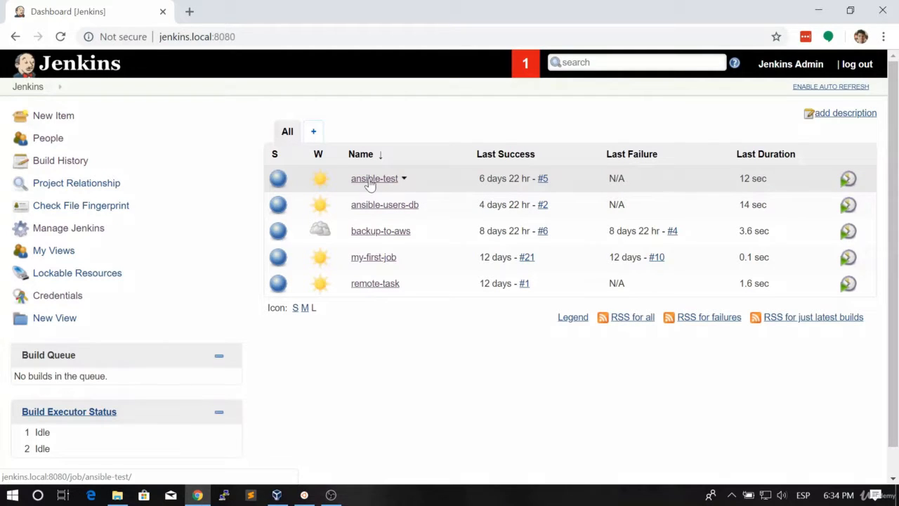
mouse_move(380, 230)
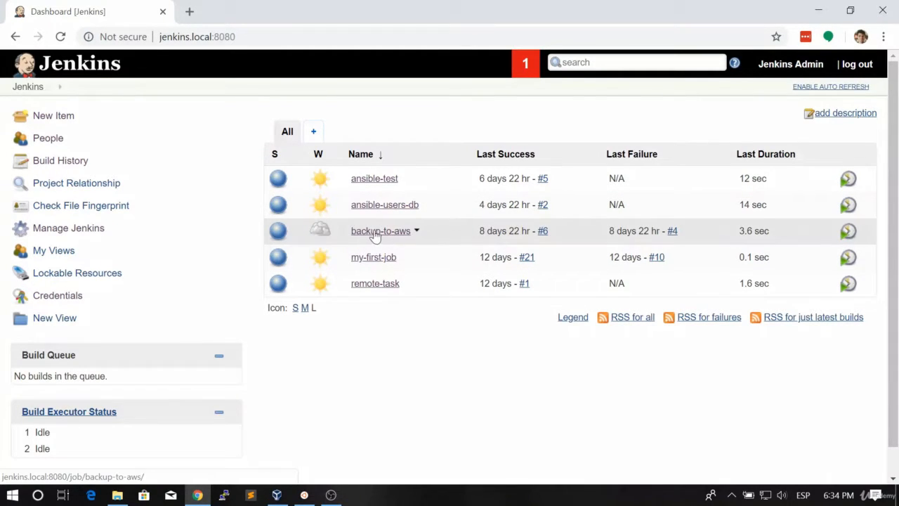
mouse_move(390, 204)
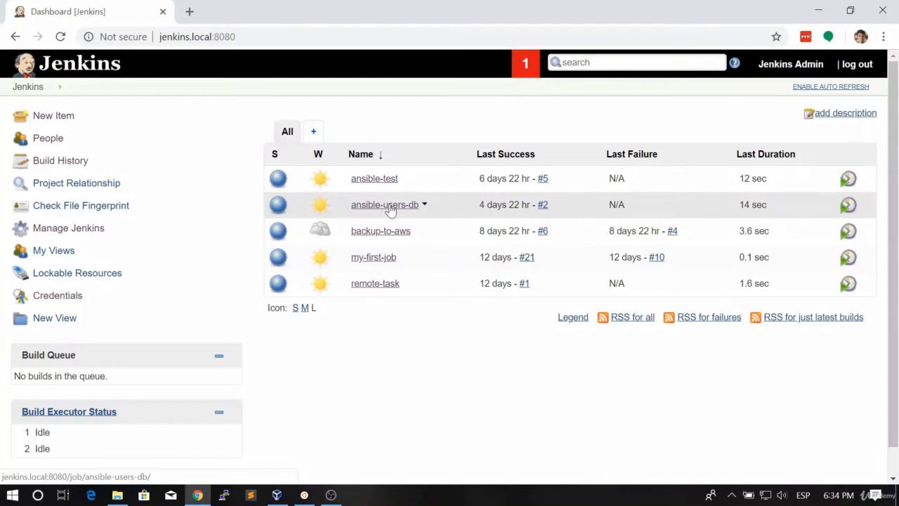
mouse_move(379, 283)
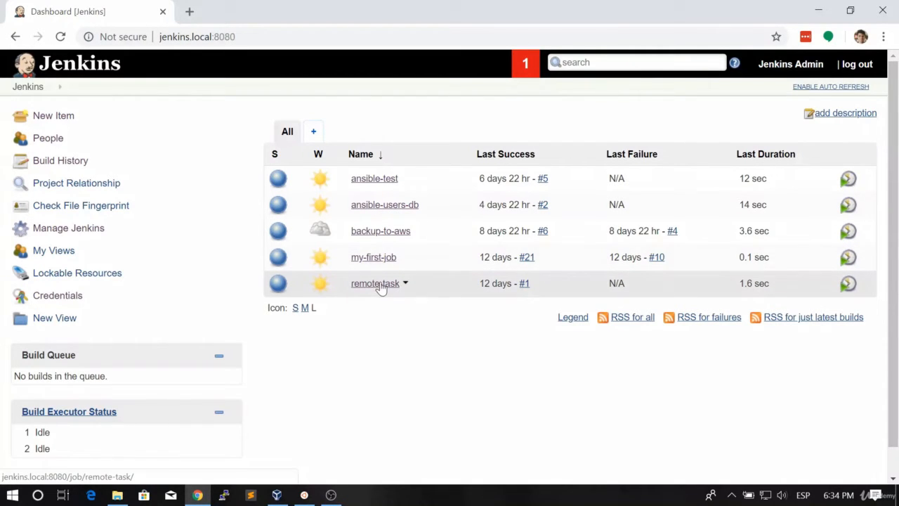